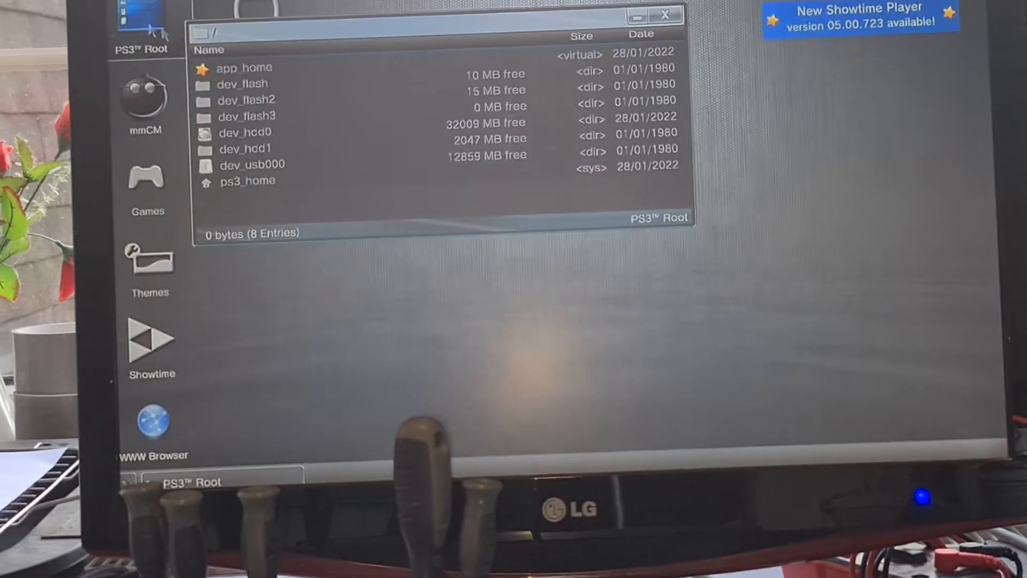
Step: Browse dev_hdd0 > game > RBGTLBOX2 > USRDIR to reach the eid_root_key file
double_click(246, 132)
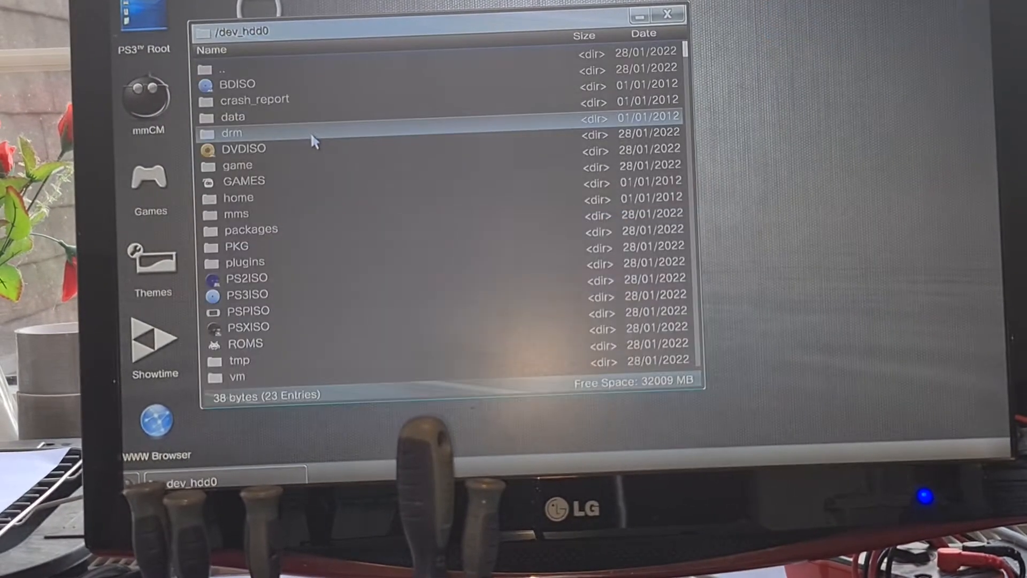
double_click(237, 166)
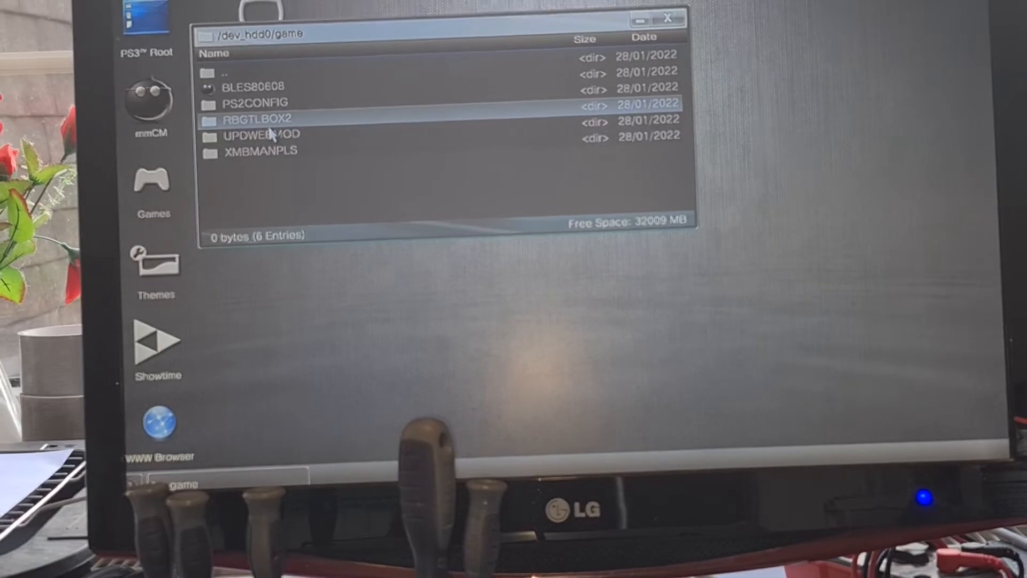
double_click(249, 117)
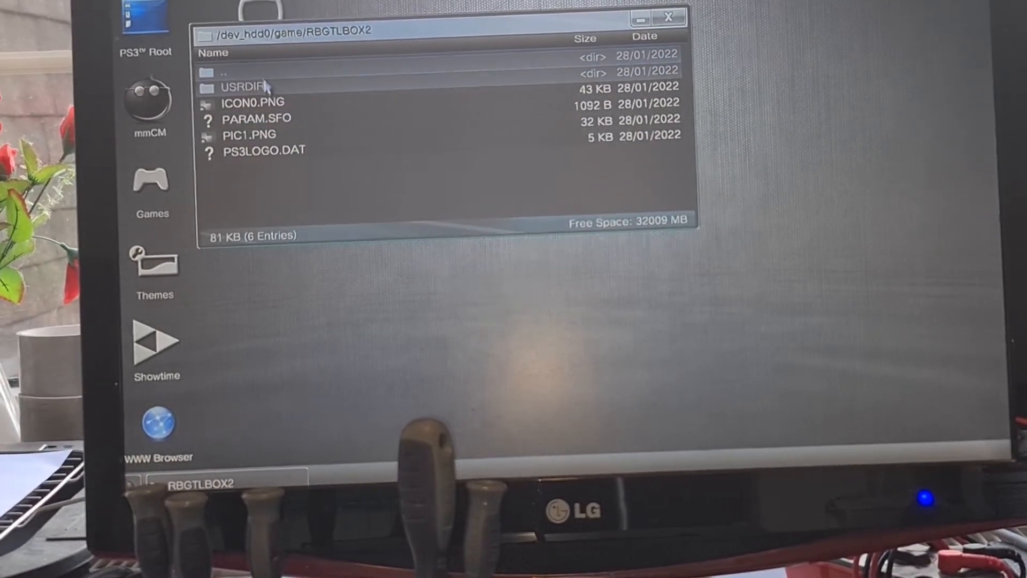
double_click(245, 87)
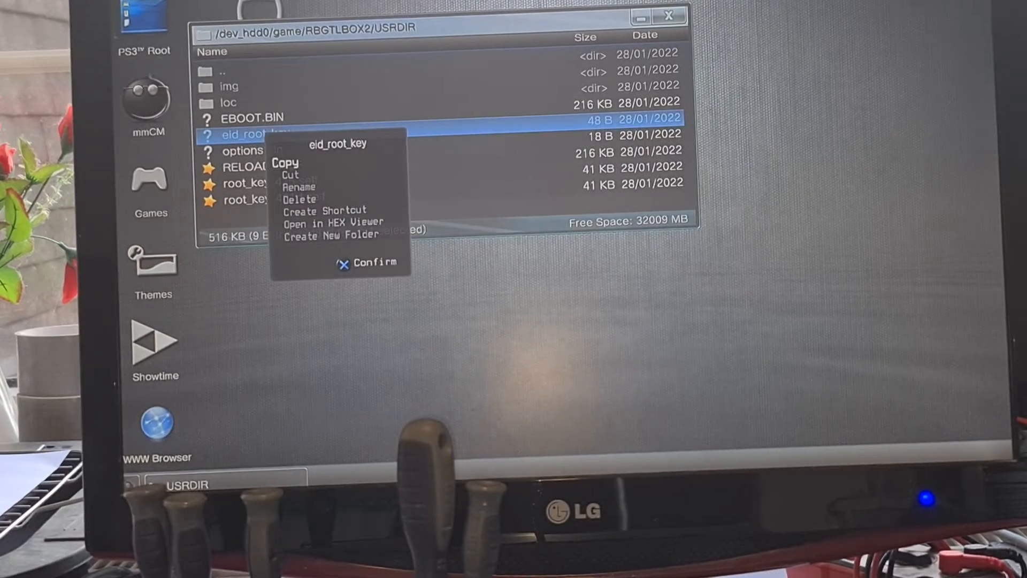
Step: Copy eid_root_key, check the dev_usb000 USB drive, then close the file manager
left_click(285, 163)
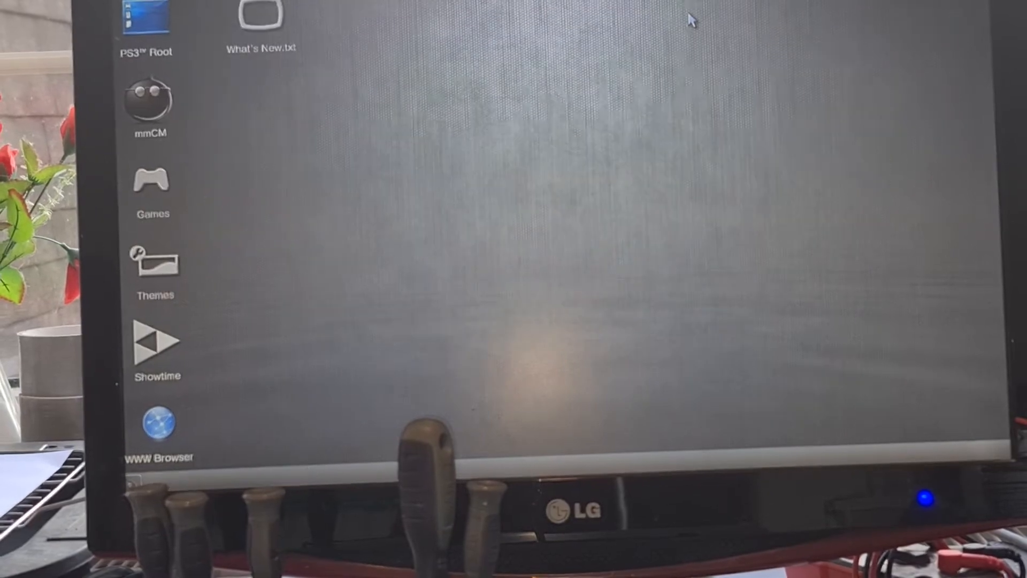
double_click(148, 26)
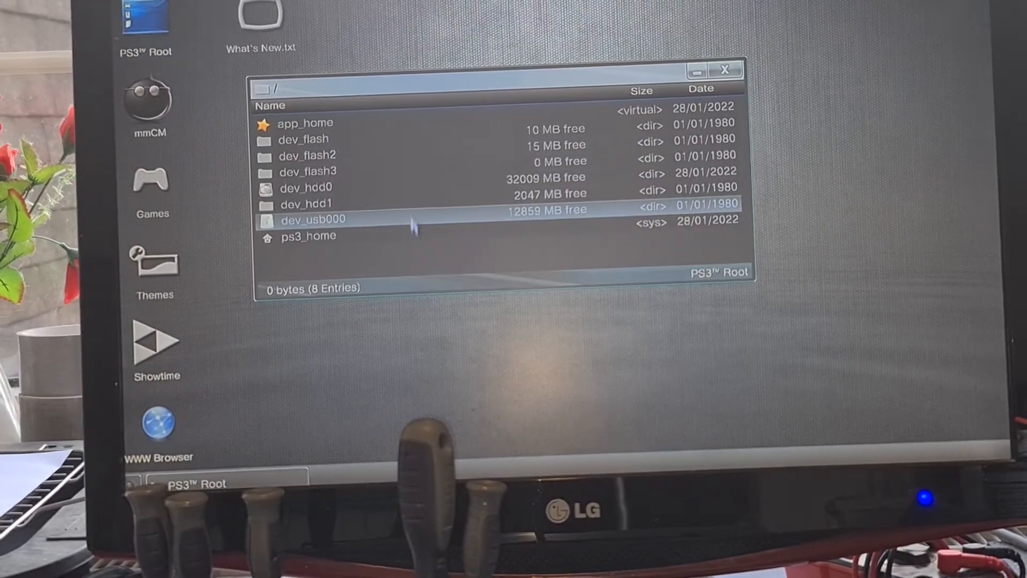
double_click(312, 219)
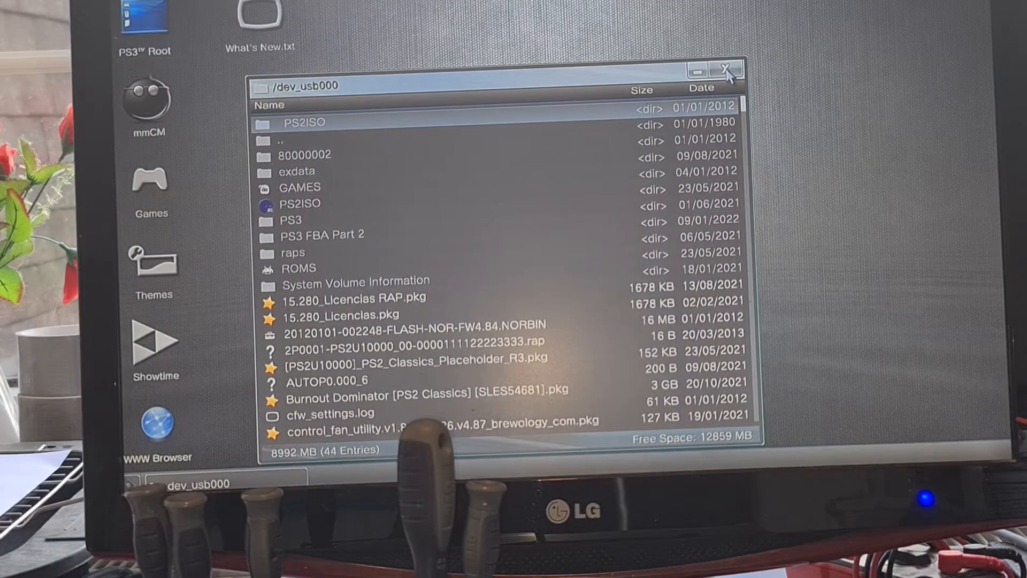
left_click(724, 70)
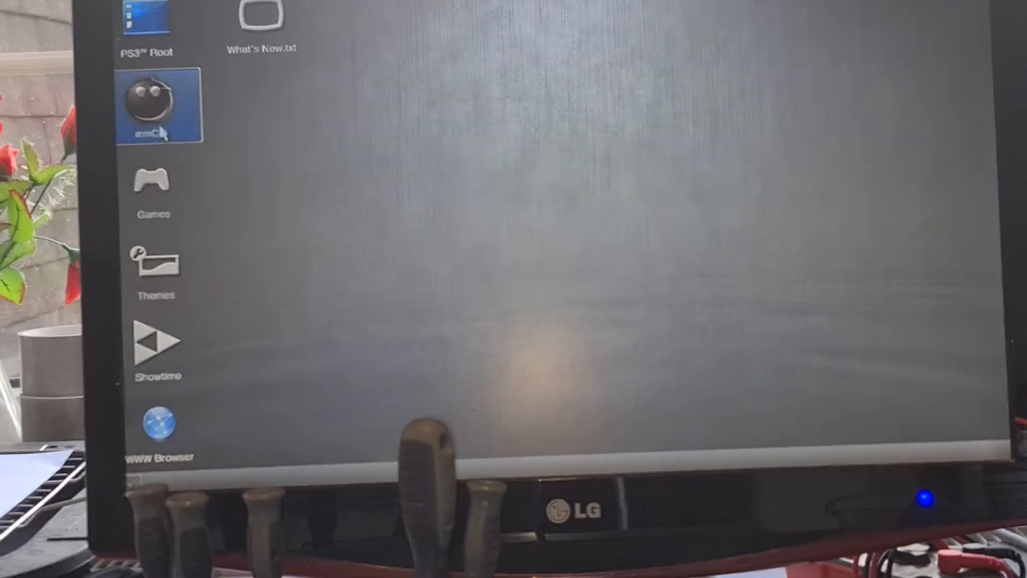
key("down")
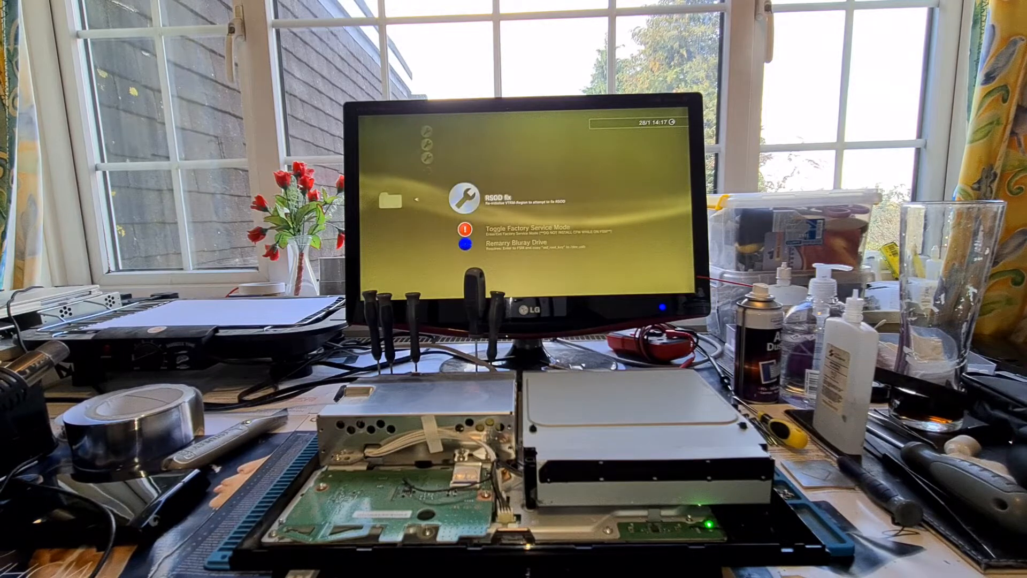
Step: Highlight Toggle Factory Service Mode in the RSOD fix menu
key("down")
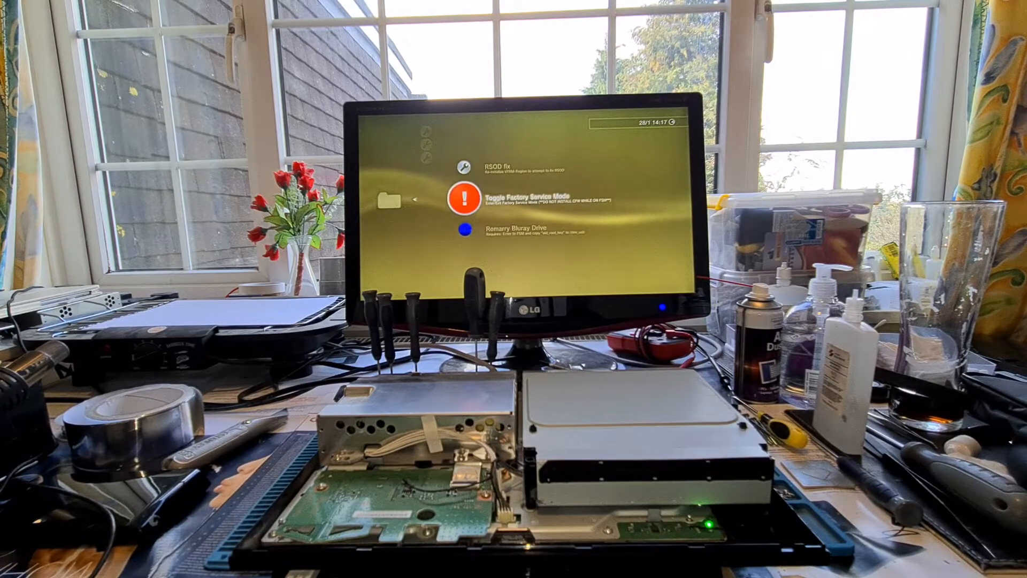